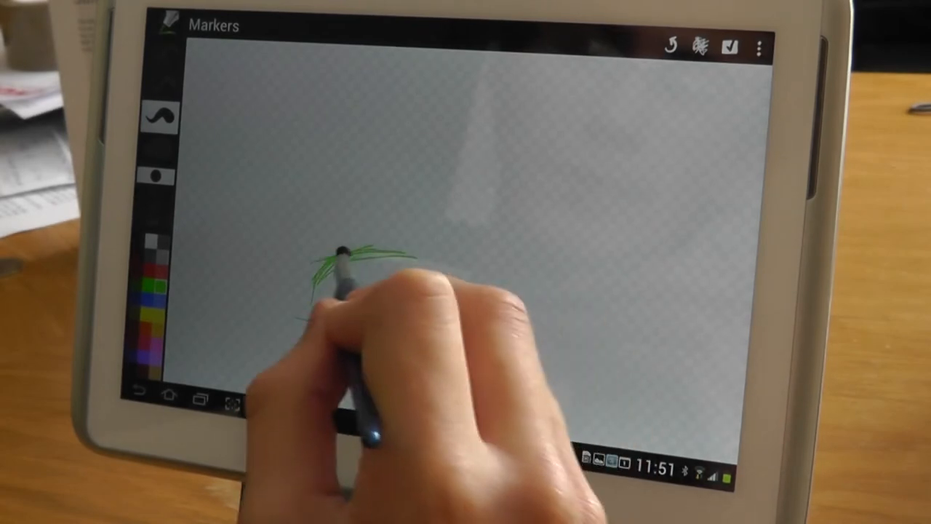
Step: Sketch the green dome outline of the head and begin filling it in
{"action": "left_click_drag", "start_coordinate": [349, 261], "coordinate": [429, 265]}
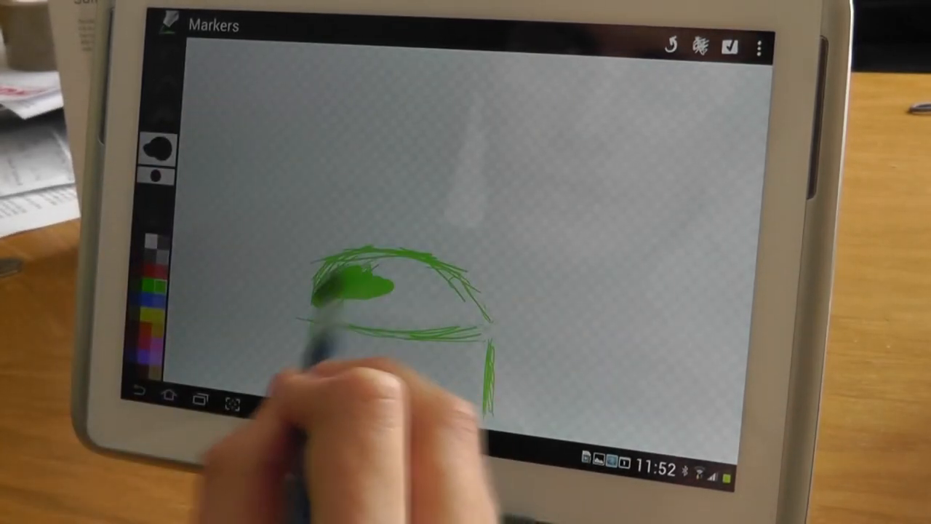
{"action": "left_click_drag", "start_coordinate": [342, 283], "coordinate": [371, 306]}
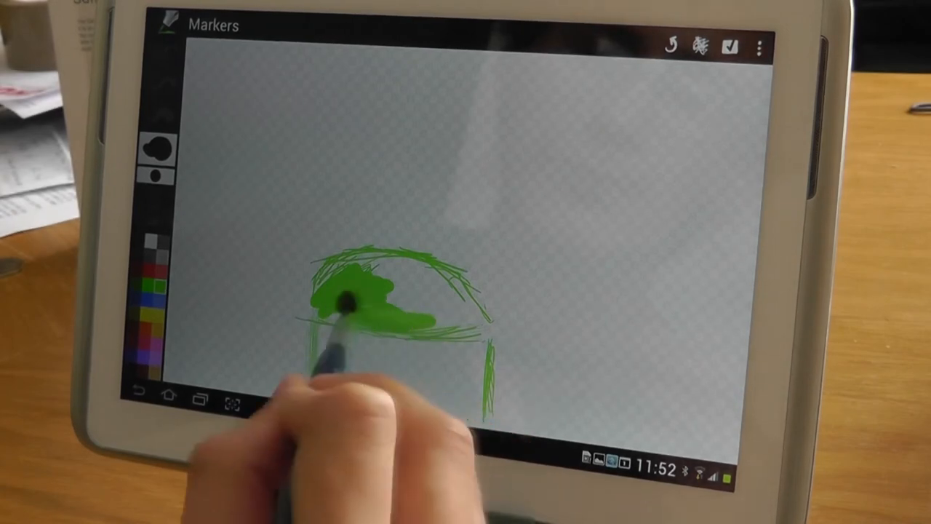
Step: Scribble the head dome solid green, then paint the black top and antennae
{"action": "left_click_drag", "start_coordinate": [357, 320], "coordinate": [392, 298]}
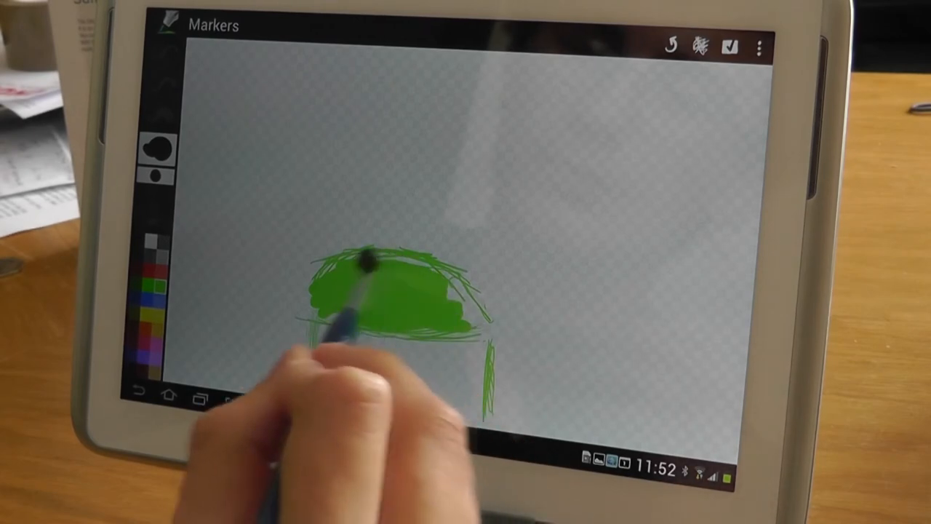
{"action": "left_click_drag", "start_coordinate": [363, 262], "coordinate": [407, 320]}
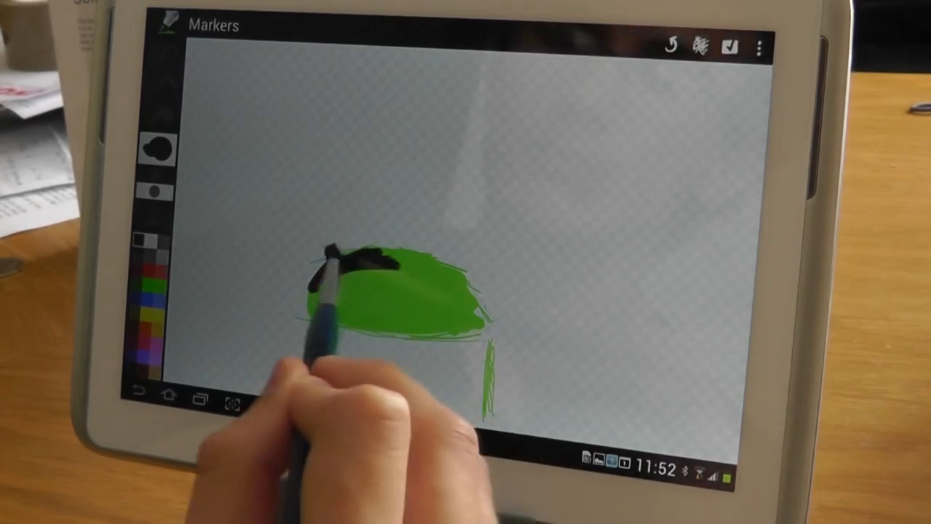
{"action": "left_click_drag", "start_coordinate": [335, 255], "coordinate": [422, 250]}
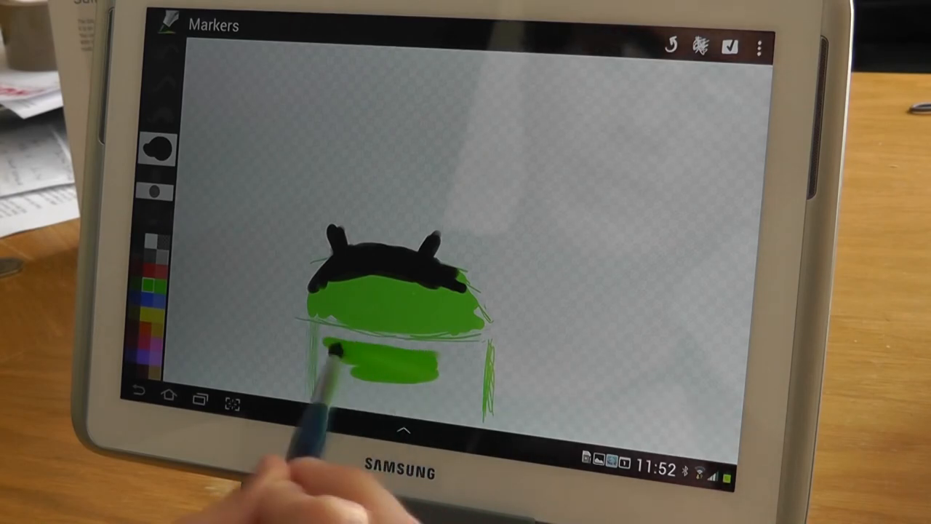
Step: Paint a wide green stroke spanning the body area below the head
{"action": "left_click_drag", "start_coordinate": [334, 353], "coordinate": [465, 364]}
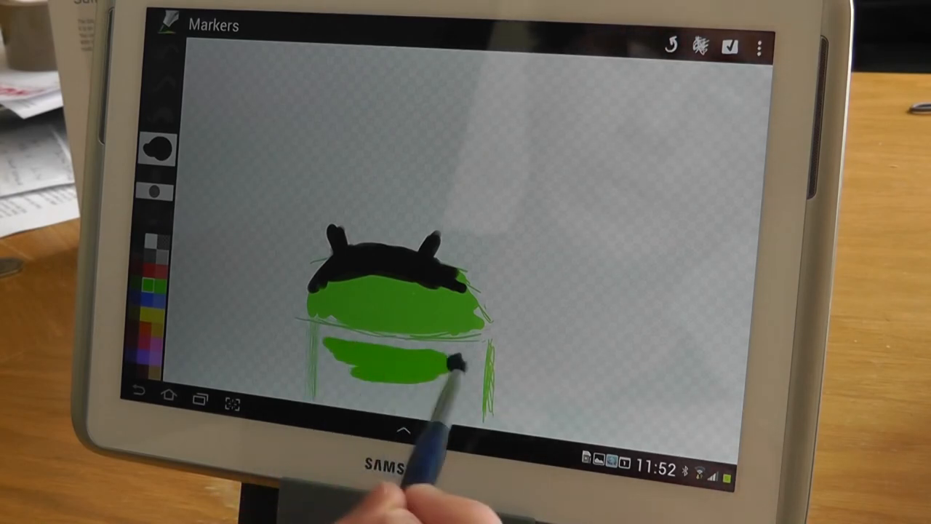